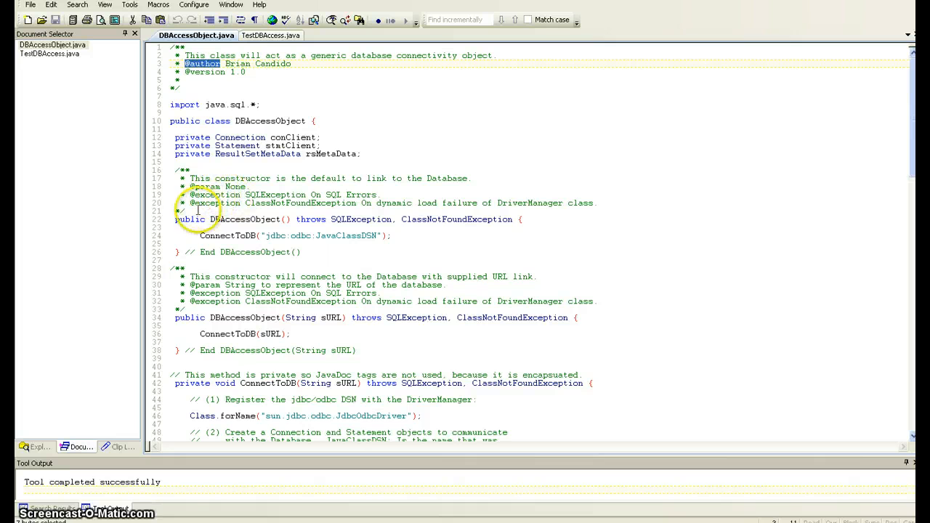
mouse_move(387, 155)
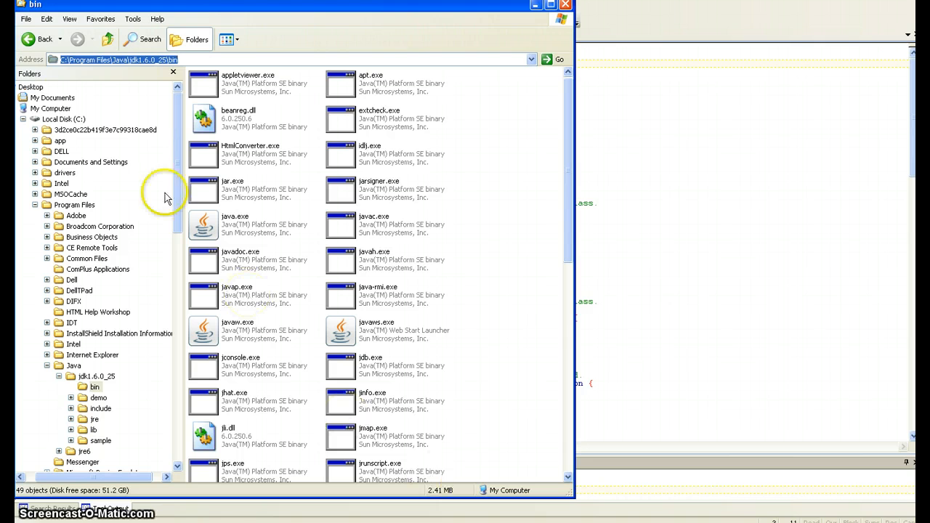
mouse_move(61, 70)
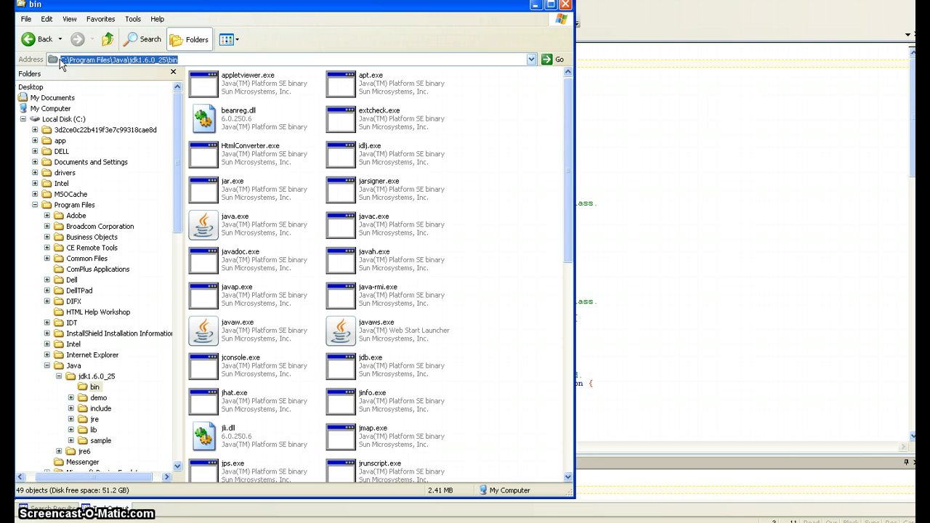
Step: Select javadoc.exe in C:\Program Files\Java\jdk1.6.0_25\bin to note its full path
click(72, 60)
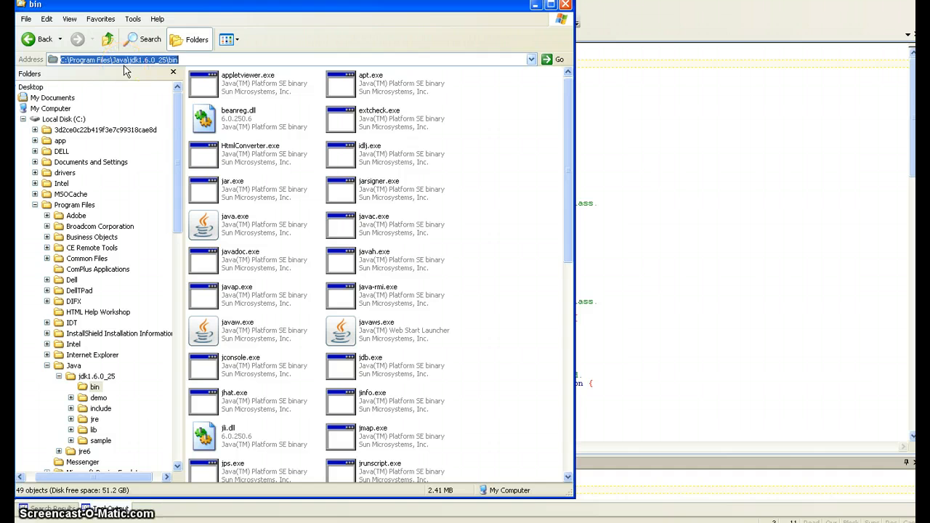
click(107, 60)
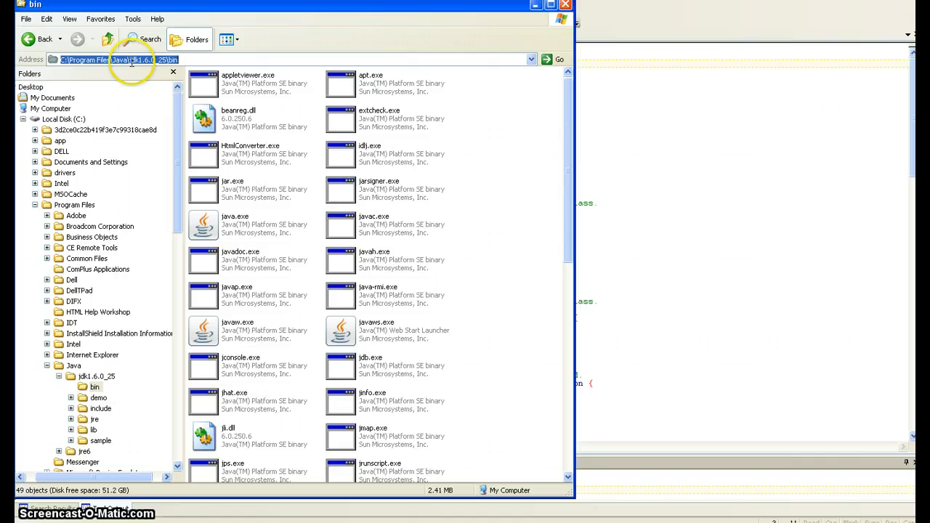
click(240, 259)
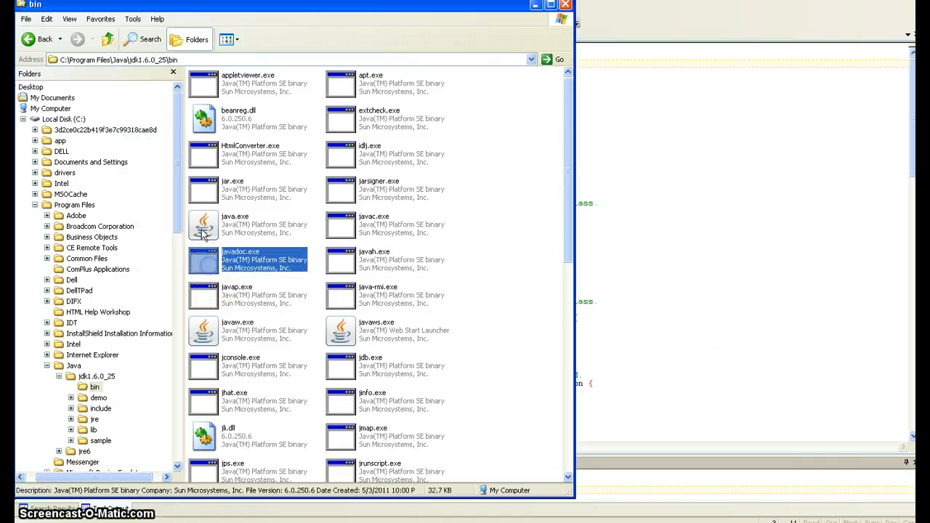
mouse_move(505, 45)
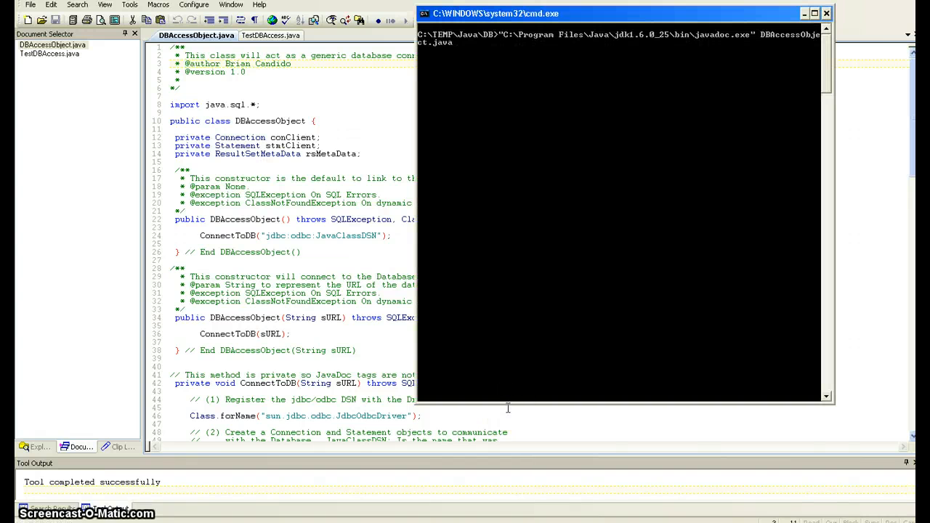
Step: Move the Command Prompt window left while preparing the full-path javadoc.exe command
drag(626, 14, 472, 20)
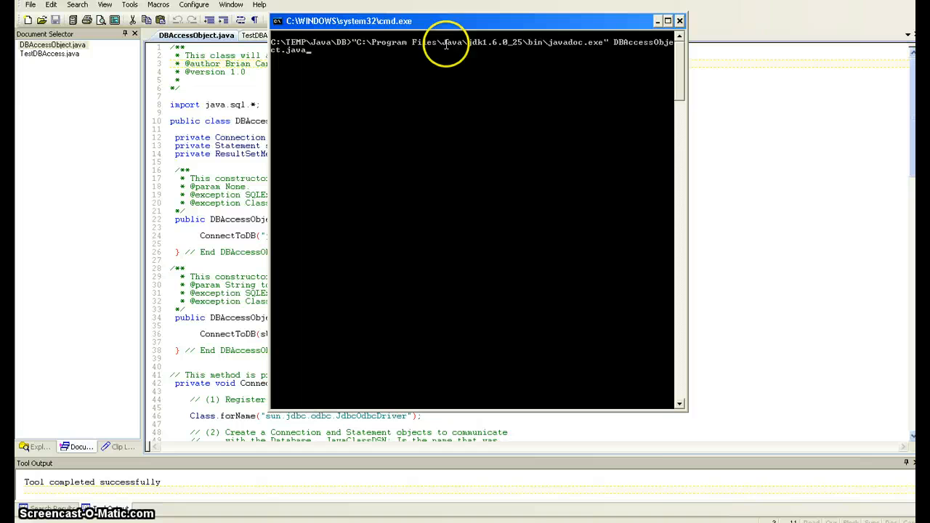
mouse_move(530, 43)
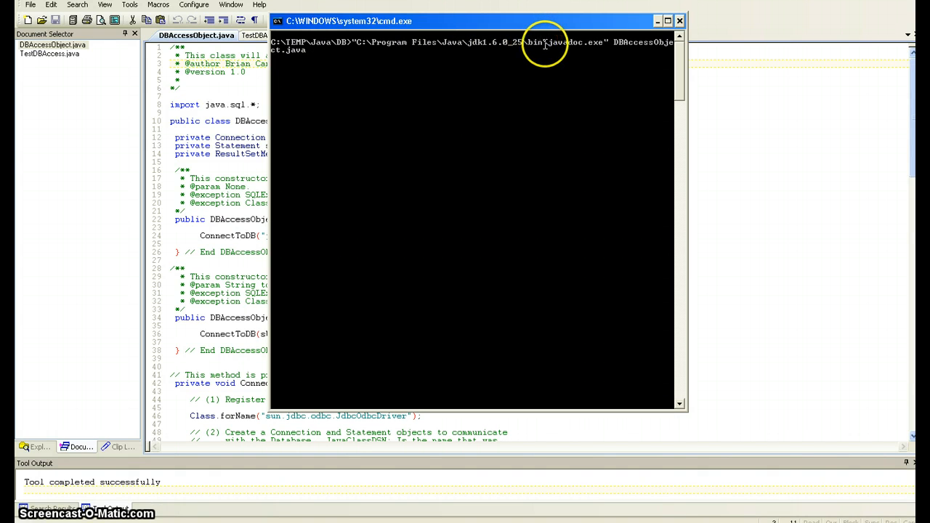
mouse_move(596, 42)
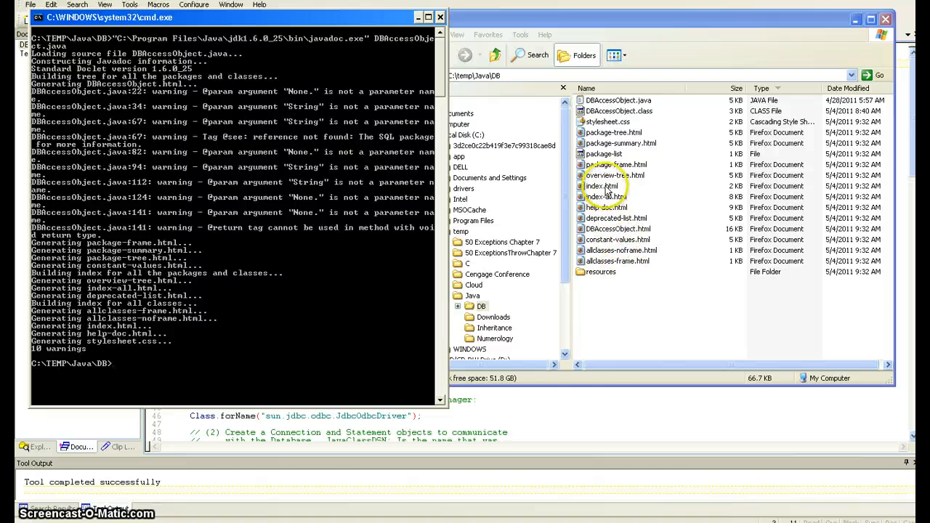
Step: Load the generated index.html from the DB folder into Firefox
double_click(604, 186)
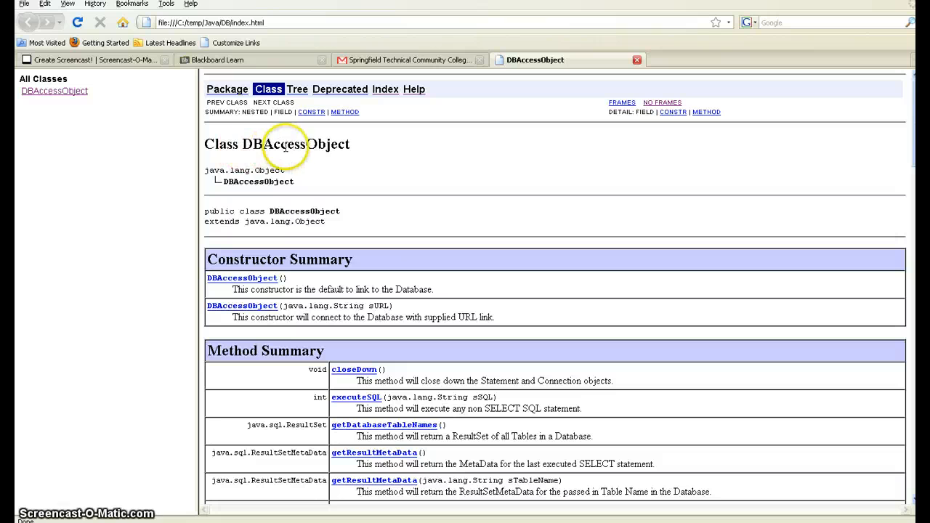
Step: Scroll through Constructor Summary, Method Summary and method details for getDatabaseTableNames and closeDown
scroll(down, 3)
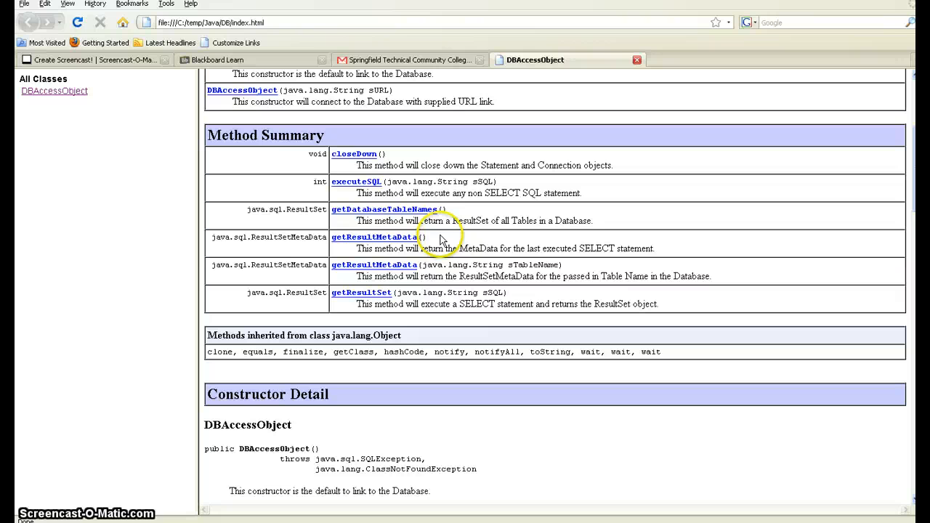
mouse_move(491, 273)
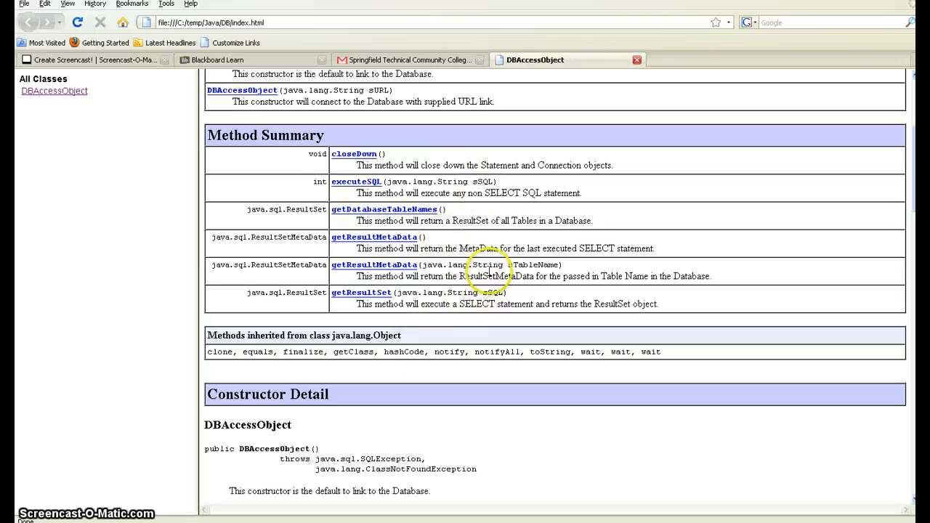
mouse_move(317, 171)
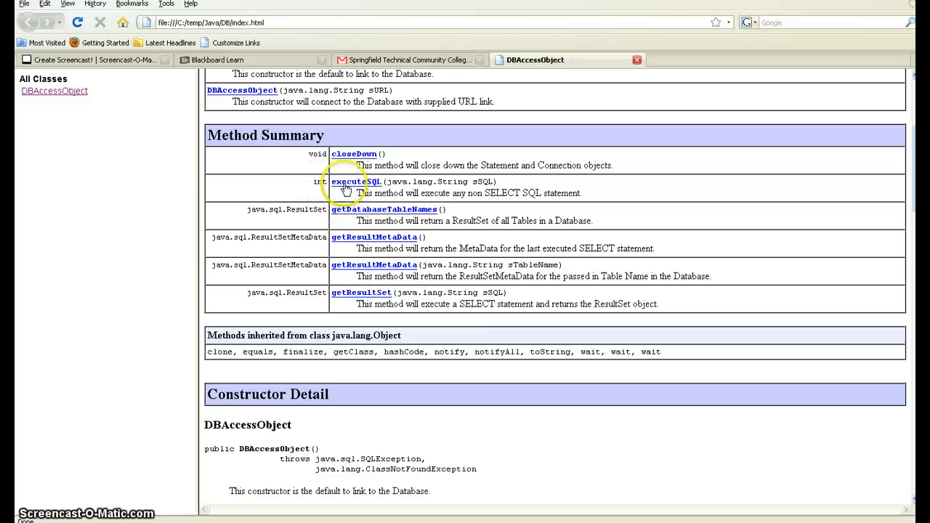
mouse_move(414, 196)
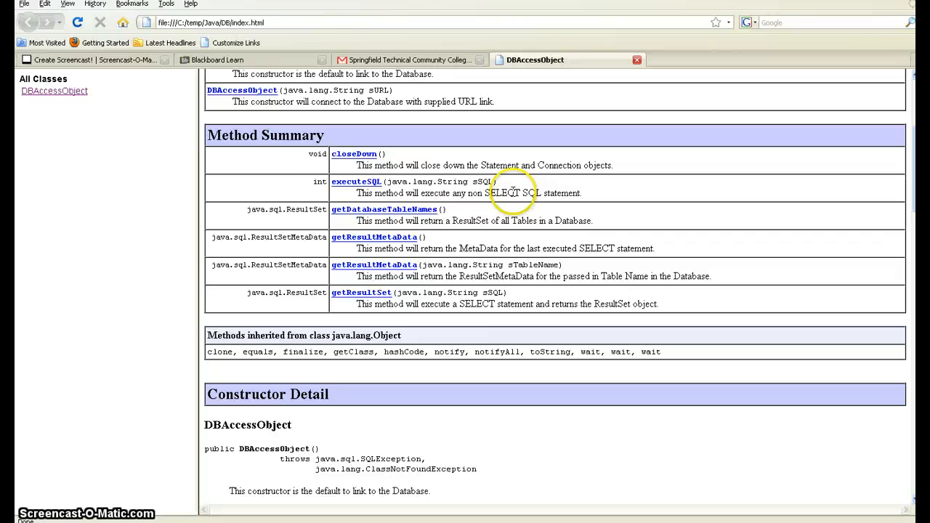
mouse_move(319, 183)
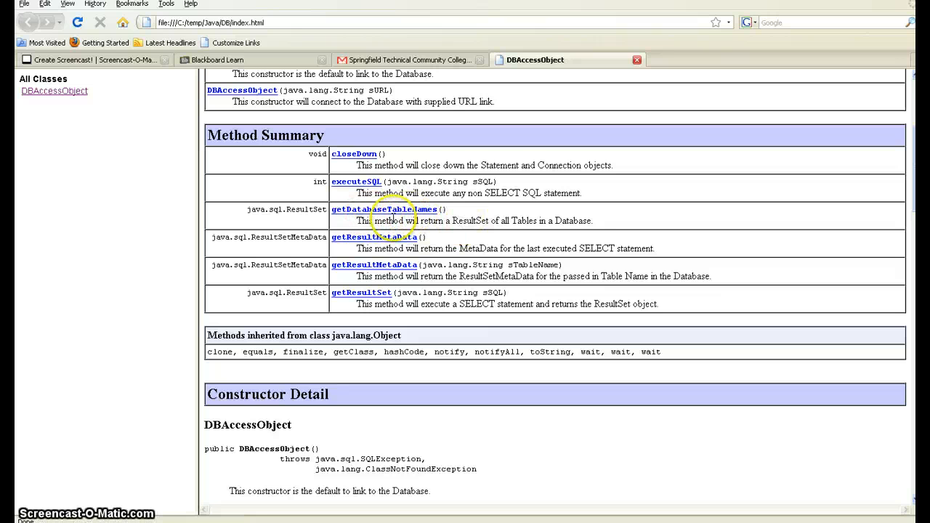
mouse_move(278, 241)
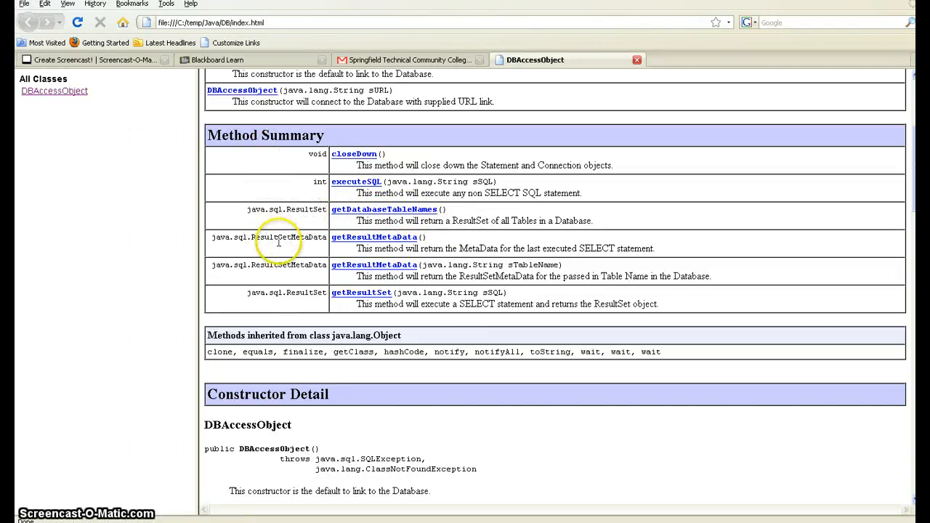
mouse_move(268, 249)
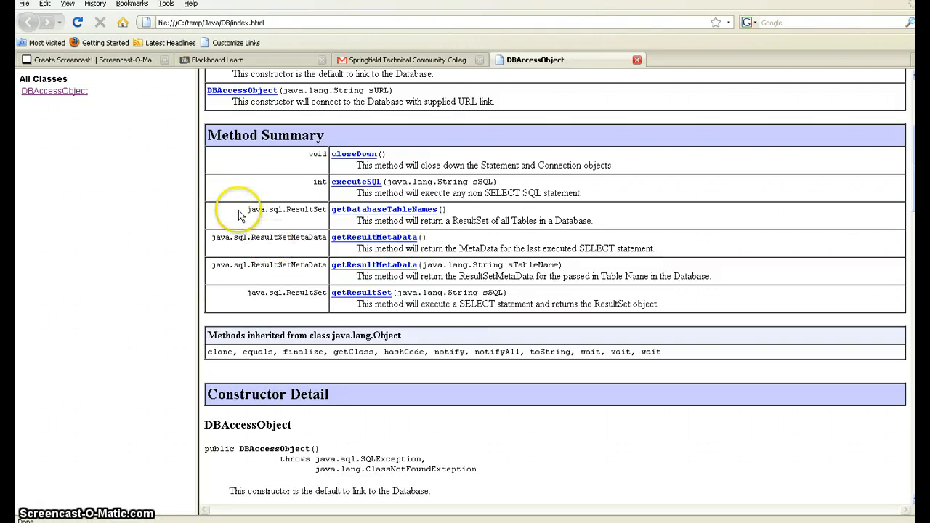
scroll(down, 3)
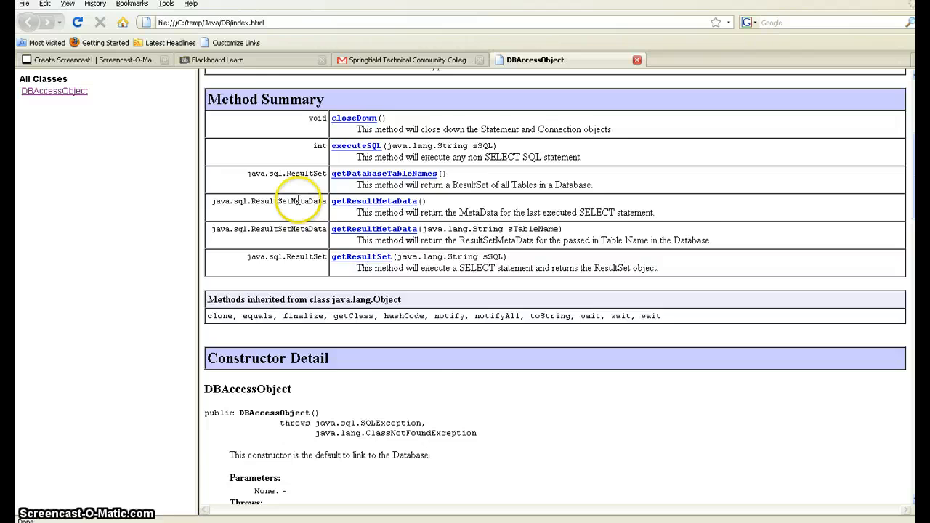
scroll(down, 3)
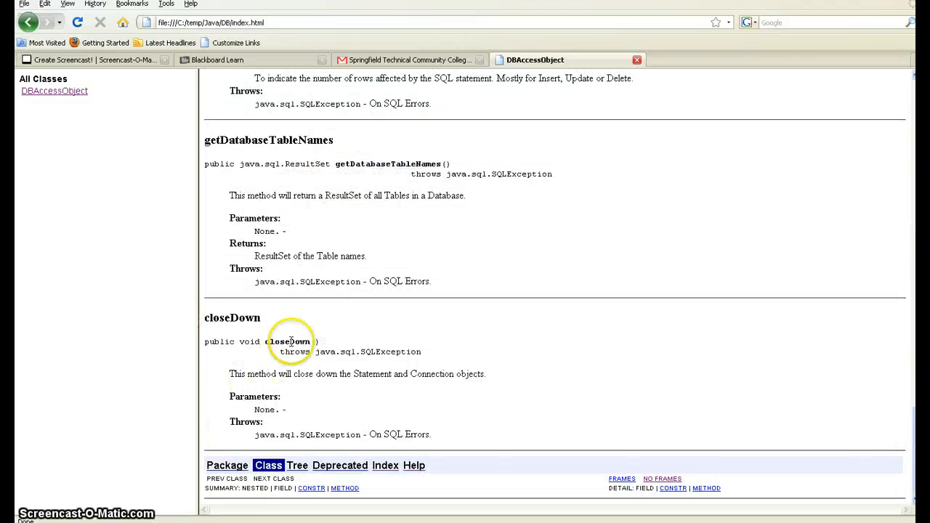